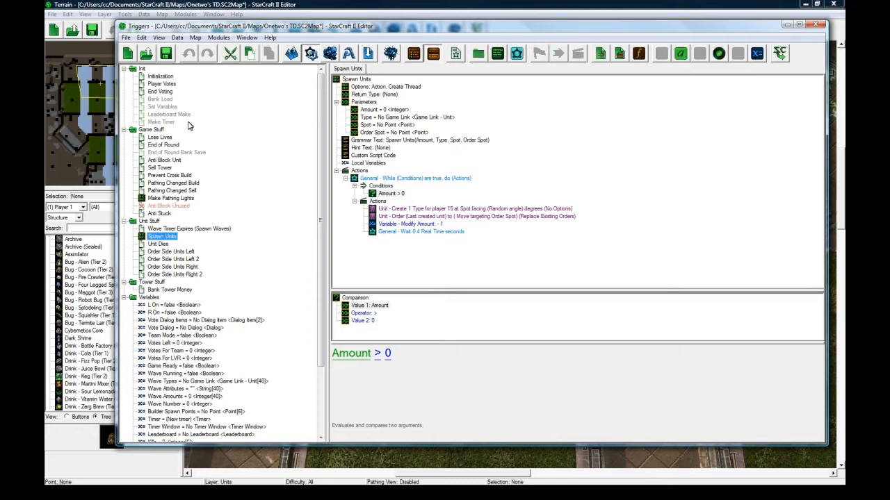
Select the Unit Dies trigger to view its mineral reward equal to the killed unit's cost.
{"action": "left_click", "coordinate": [158, 244]}
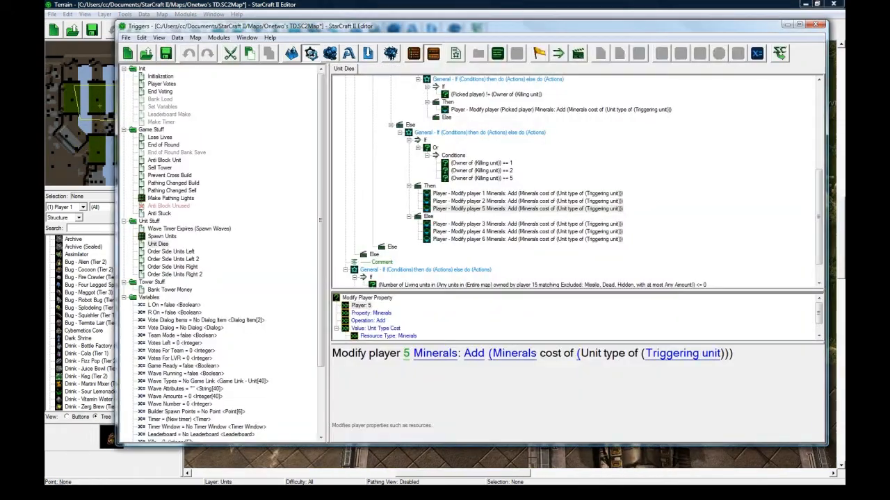
Inspect Unit Dies' Start Timer action, then view the End of Round trigger.
{"action": "left_click", "coordinate": [487, 270]}
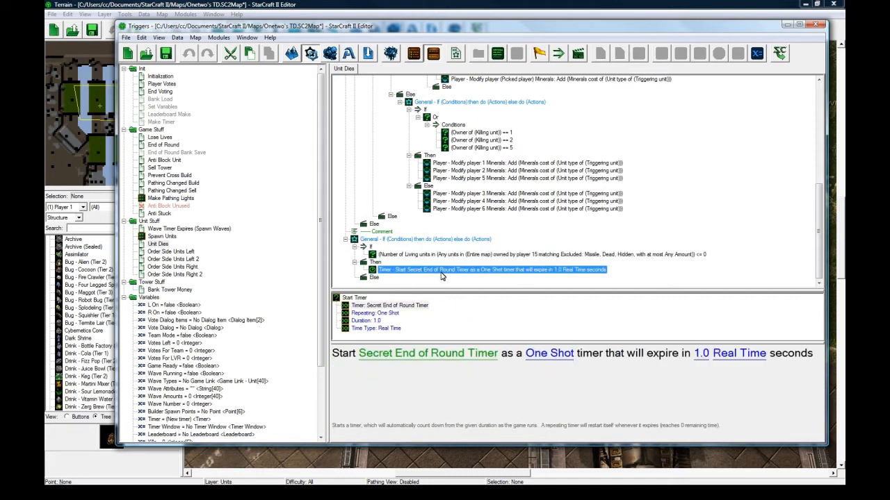
{"action": "mouse_move", "coordinate": [528, 275]}
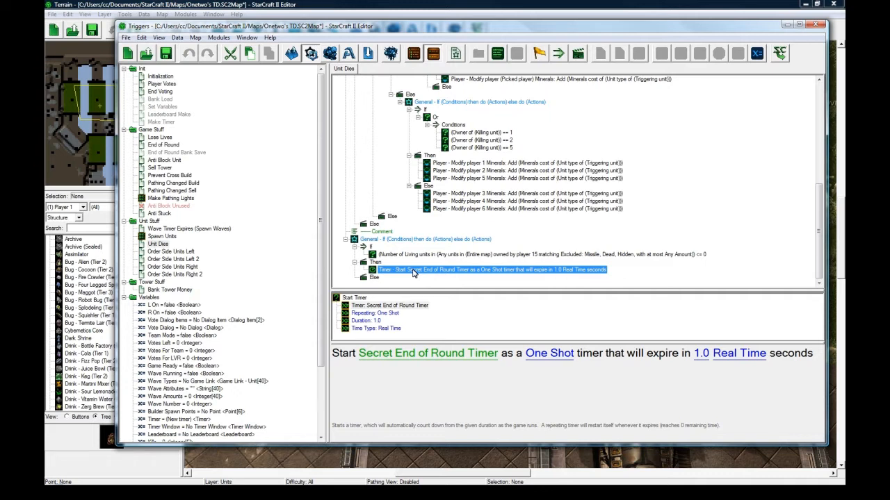
{"action": "mouse_move", "coordinate": [402, 258]}
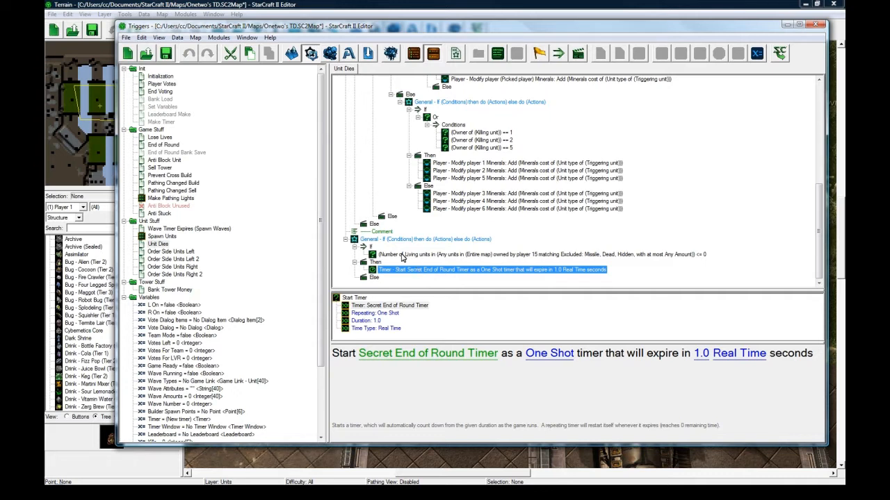
{"action": "left_click", "coordinate": [162, 144]}
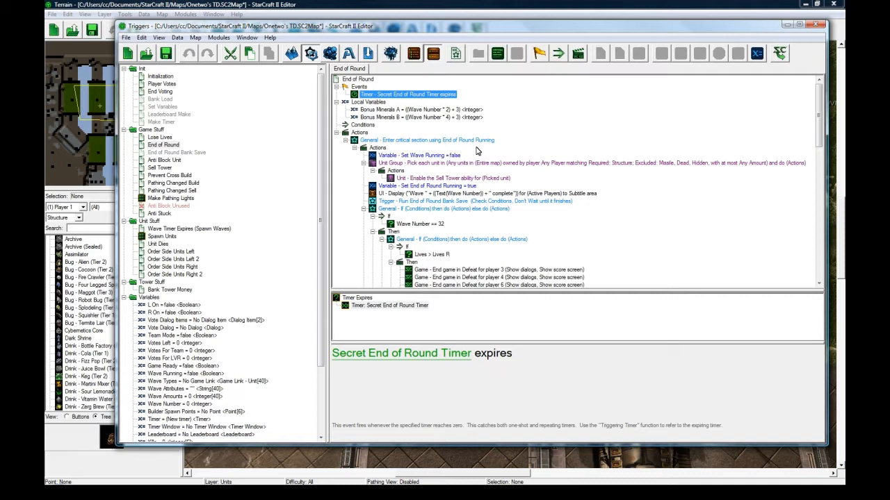
View the Lose Lives trigger, which ends by starting the Secret End of Round Timer.
{"action": "left_click", "coordinate": [160, 137]}
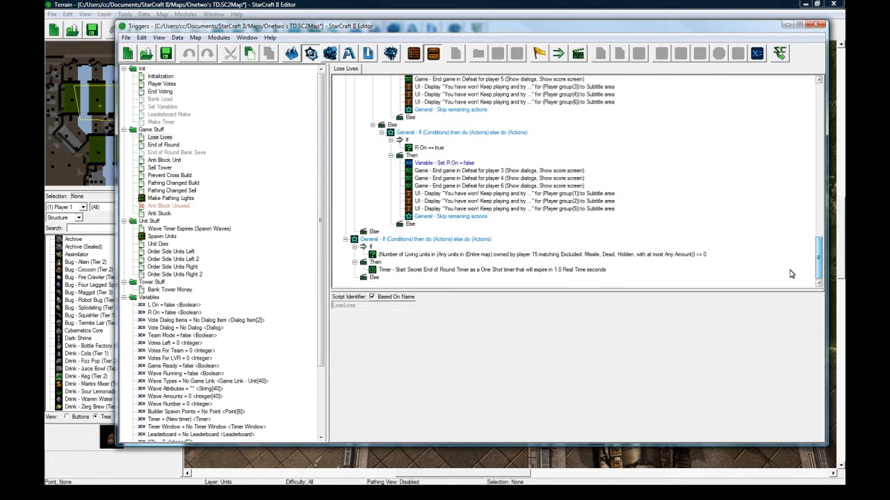
Return to End of Round to review its 1 vespene bonus on waves 10, 20 and 30.
{"action": "left_click", "coordinate": [163, 145]}
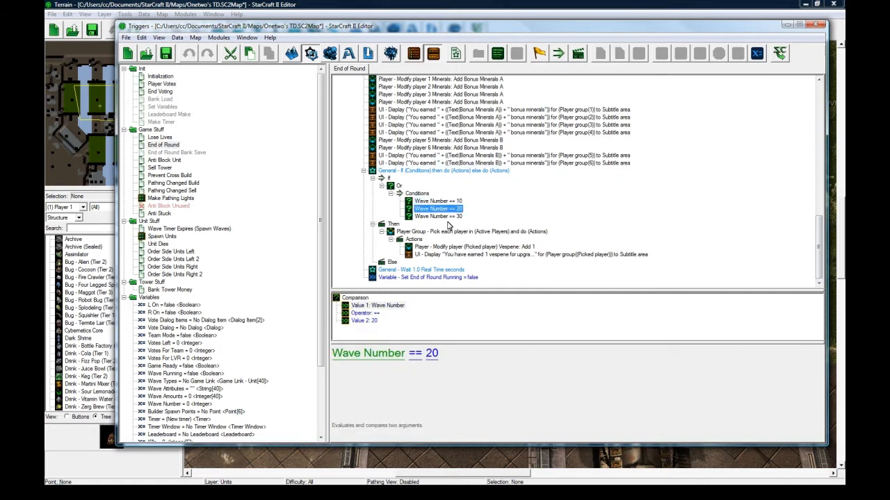
Show the Upgrade Bug Towers upgrade and its bug damage effects in the Data module.
{"action": "left_click", "coordinate": [522, 253]}
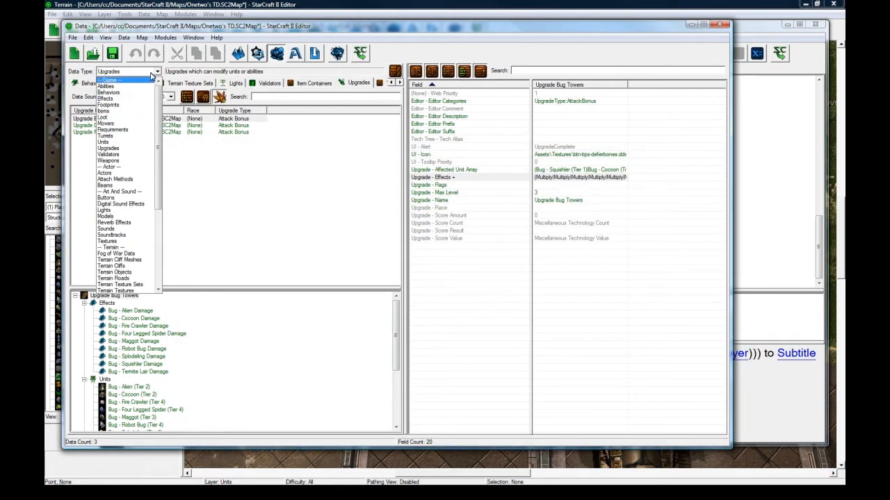
List Abilities in Data, then show End of Round's 1 vespene display-text message.
{"action": "left_click", "coordinate": [105, 90]}
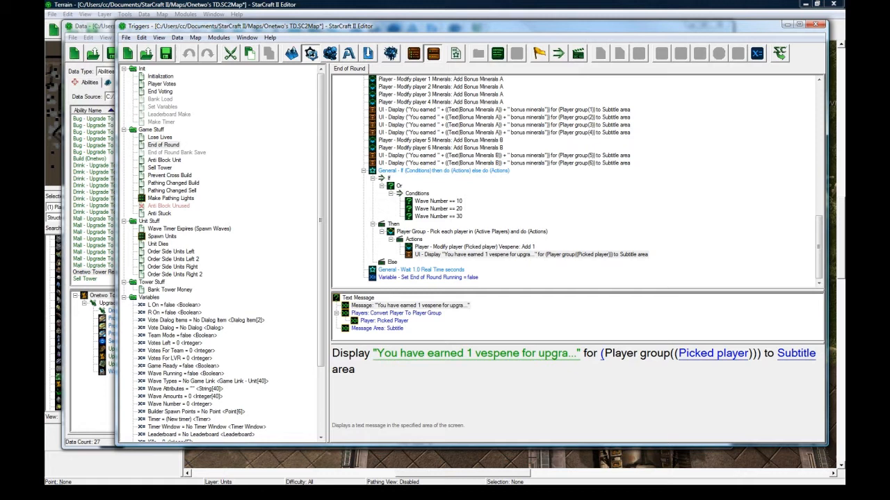
View Sell Tower's half-cost mineral refund, then the Pathing Changed Build trigger.
{"action": "left_click", "coordinate": [164, 160]}
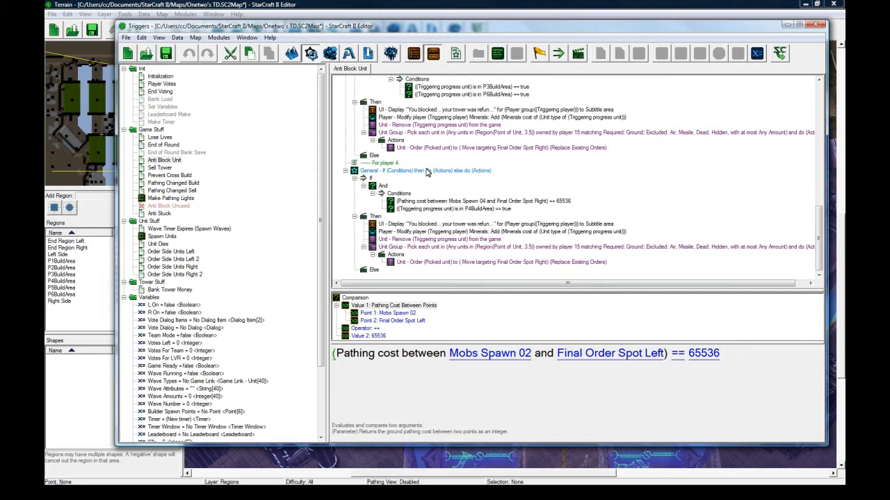
{"action": "left_click", "coordinate": [159, 167]}
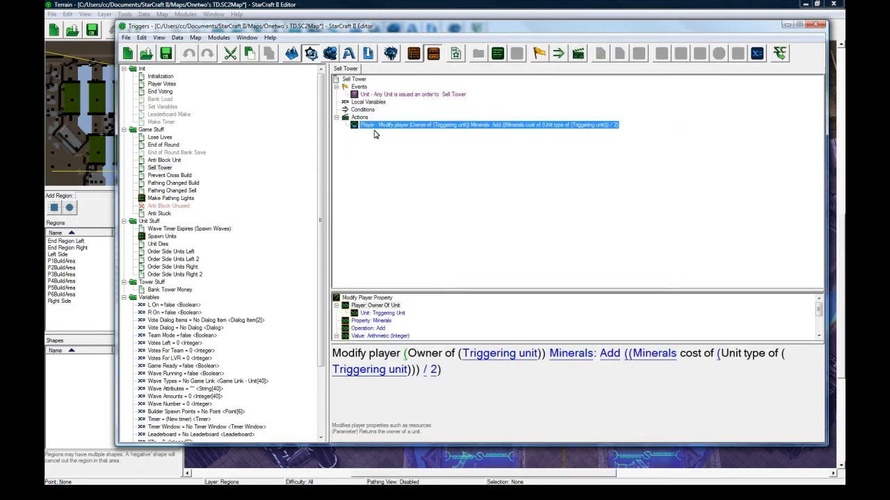
{"action": "left_click", "coordinate": [173, 183]}
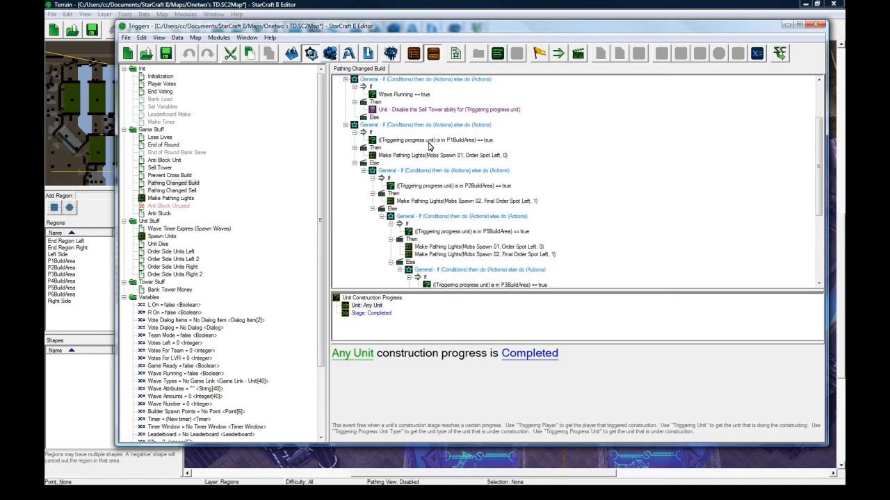
Open Pathing Changed Sell, then Make Pathing Lights' actor-model creation loop.
{"action": "left_click", "coordinate": [169, 190]}
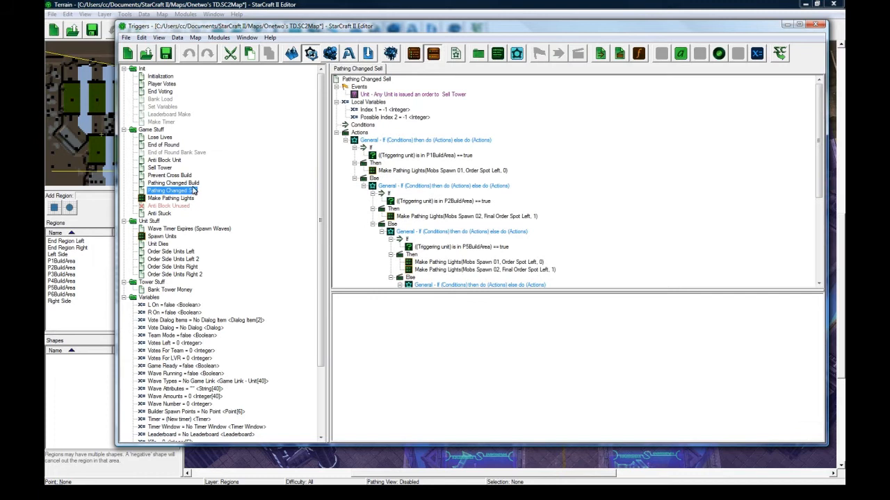
{"action": "left_click", "coordinate": [172, 183]}
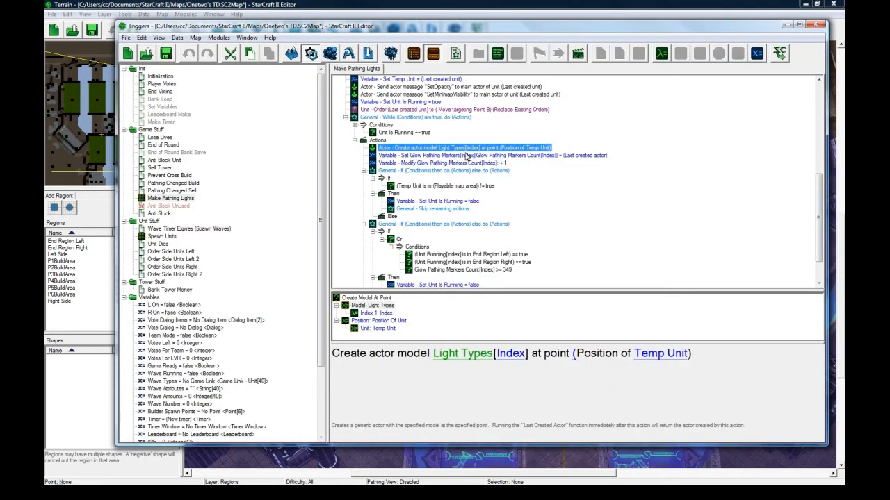
View Bank Tower Money: 1 mineral and a floating $ text tag per bank attack.
{"action": "left_click", "coordinate": [160, 191]}
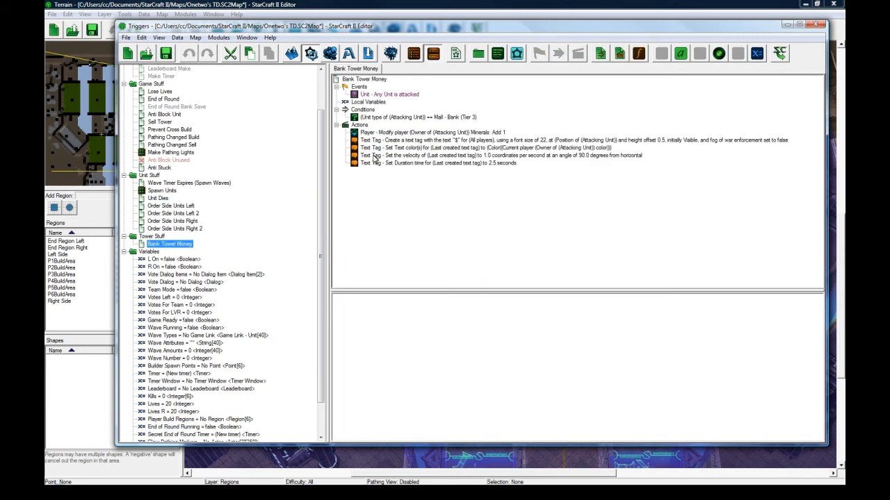
Open the Data module, then show Lose Lives subtracting a life at end regions.
{"action": "left_click", "coordinate": [159, 136]}
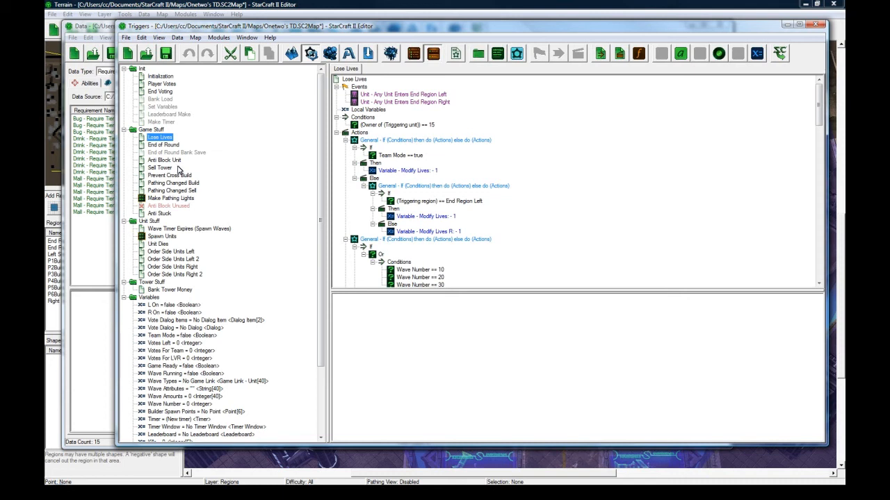
Open the Initialization trigger to view the vote dialog setup, builder creation and 25-mineral grant.
{"action": "left_click", "coordinate": [160, 76]}
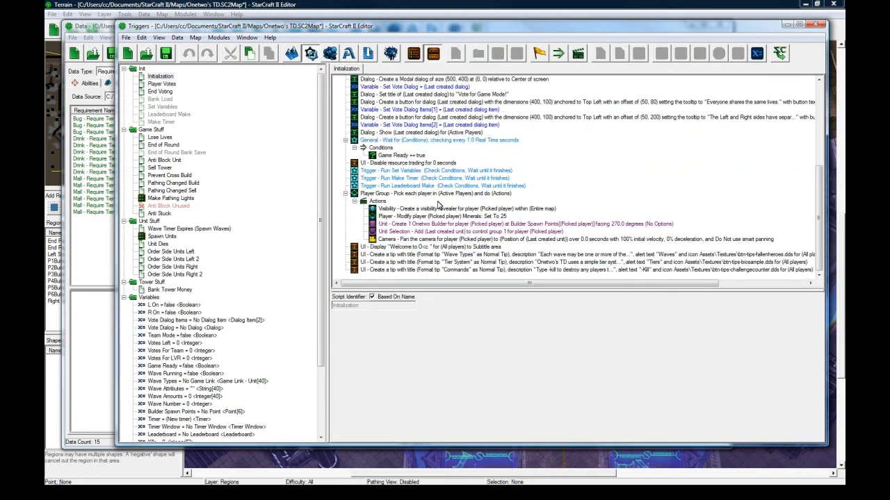
Open the Make Pathing Lights definition, showing its Point A, Point B and Index parameters.
{"action": "left_click", "coordinate": [171, 198]}
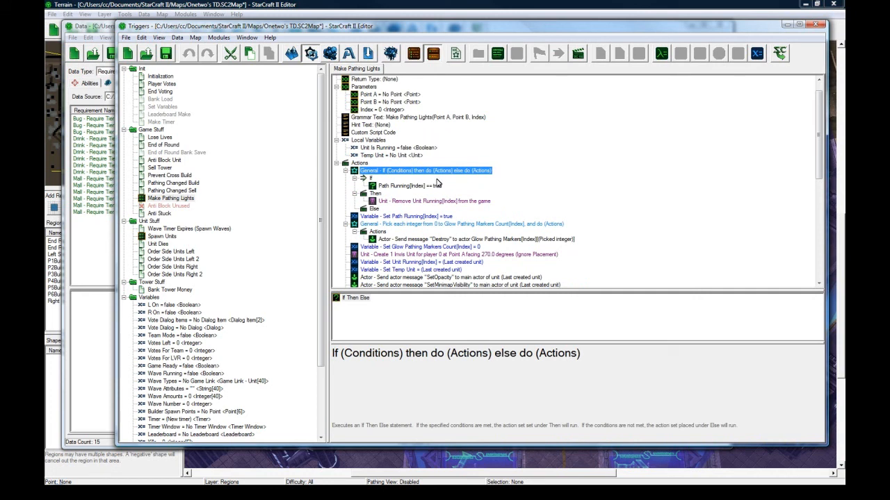